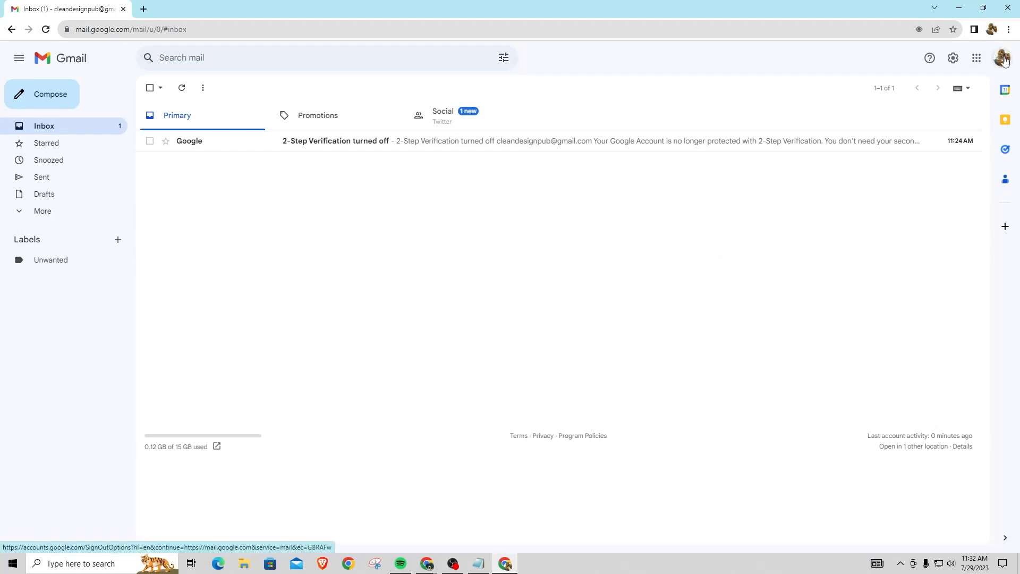
{"action": "left_click", "coordinate": [1003, 58]}
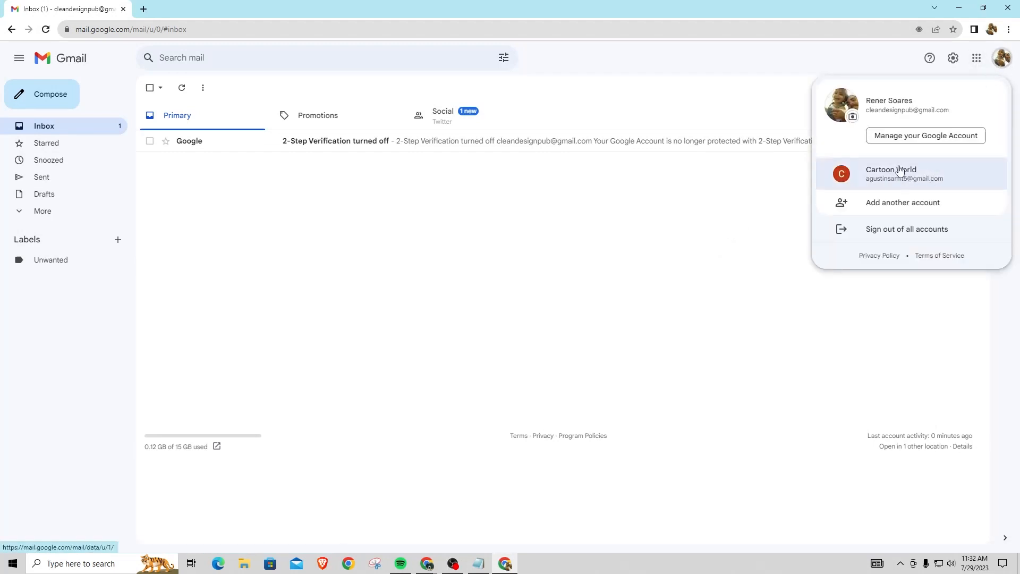
{"action": "mouse_move", "coordinate": [902, 135]}
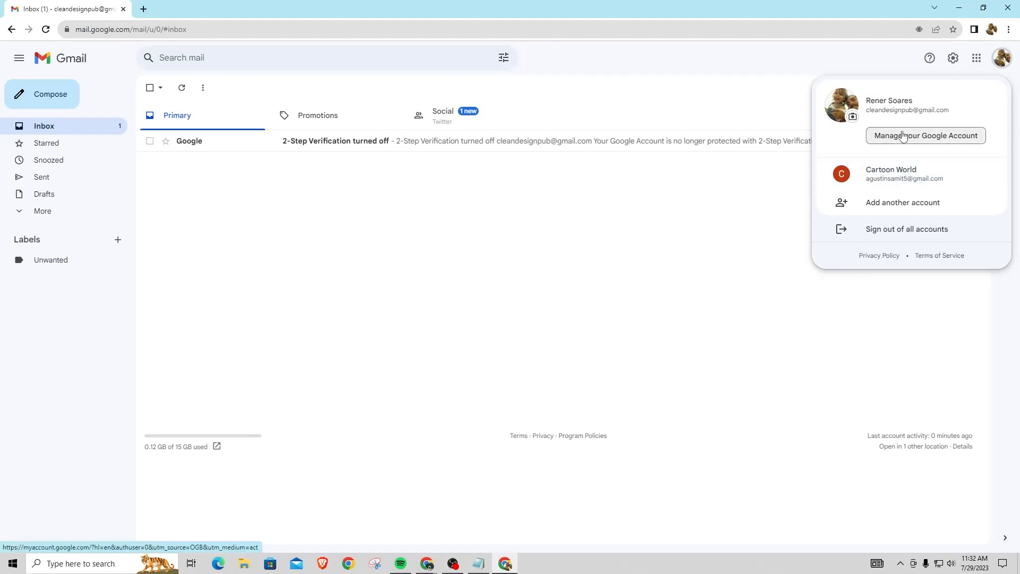
{"action": "mouse_move", "coordinate": [906, 228]}
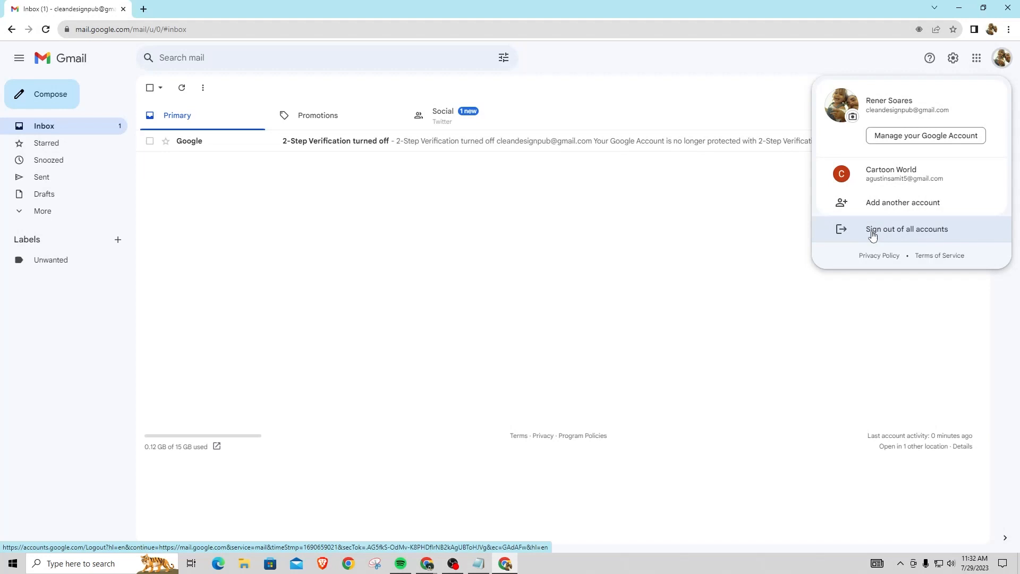
{"action": "mouse_move", "coordinate": [935, 233]}
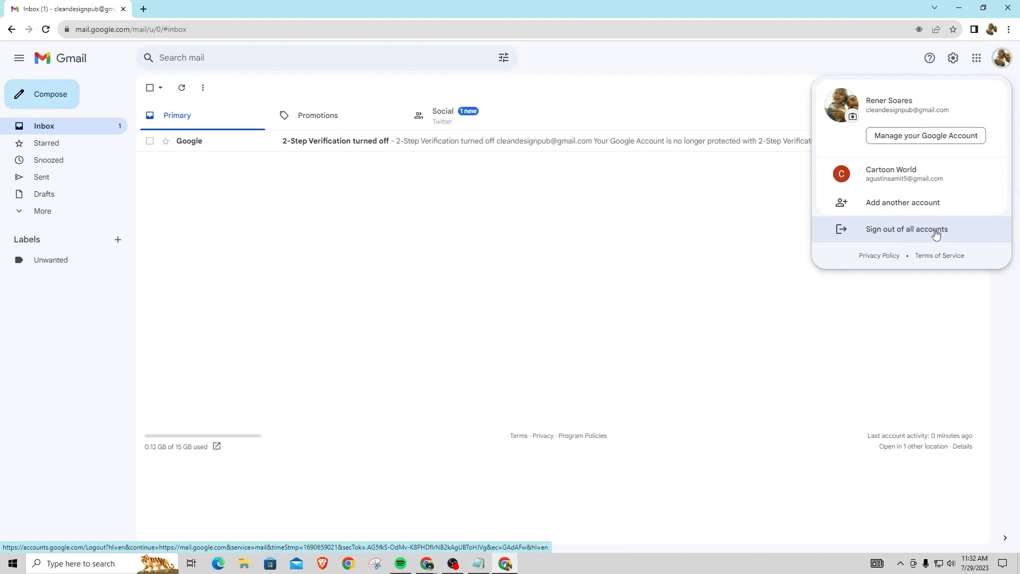
{"action": "mouse_move", "coordinate": [933, 241]}
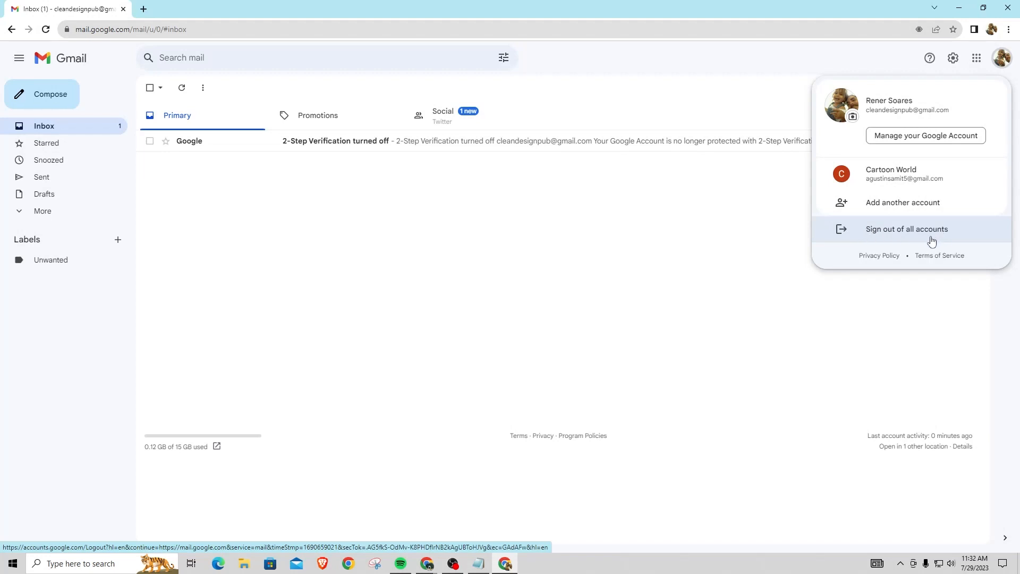
{"action": "mouse_move", "coordinate": [909, 224]}
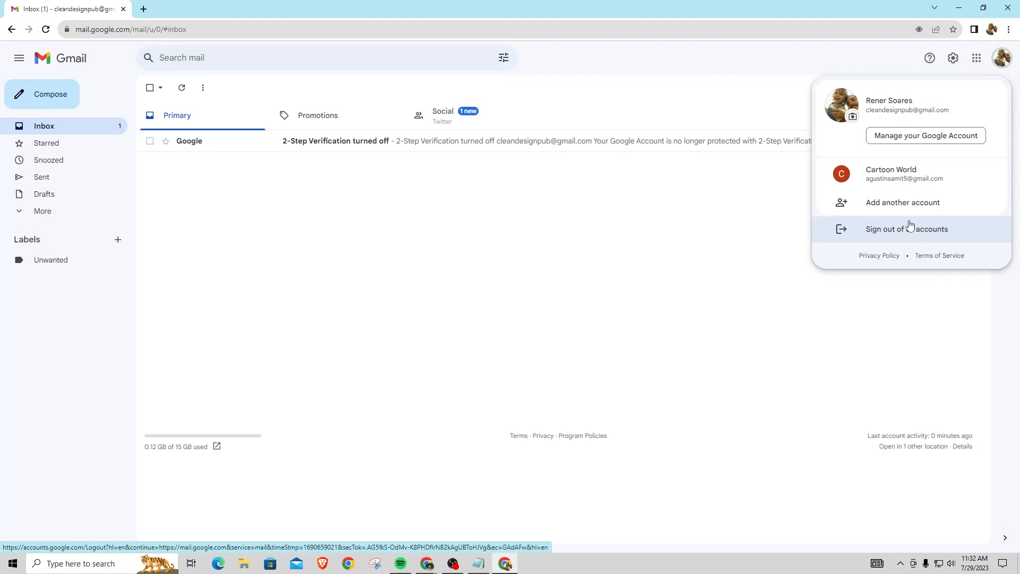
{"action": "mouse_move", "coordinate": [881, 233]}
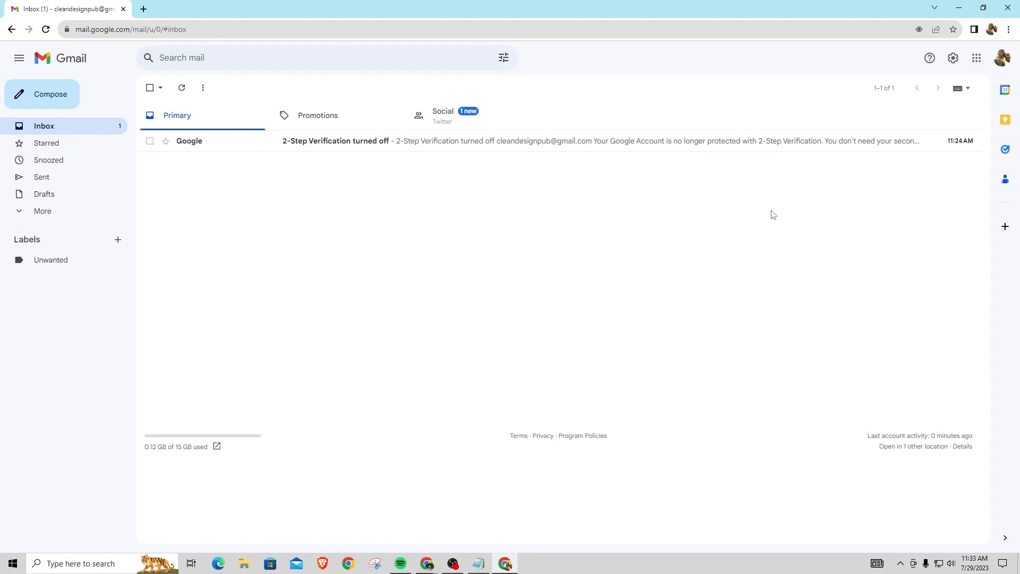
{"action": "mouse_move", "coordinate": [761, 215]}
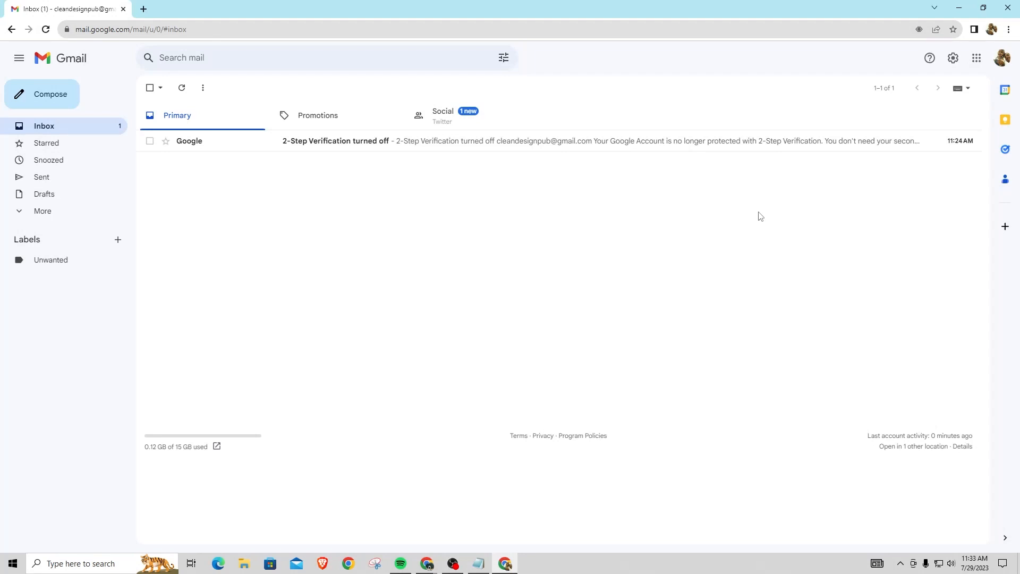
{"action": "mouse_move", "coordinate": [755, 215]}
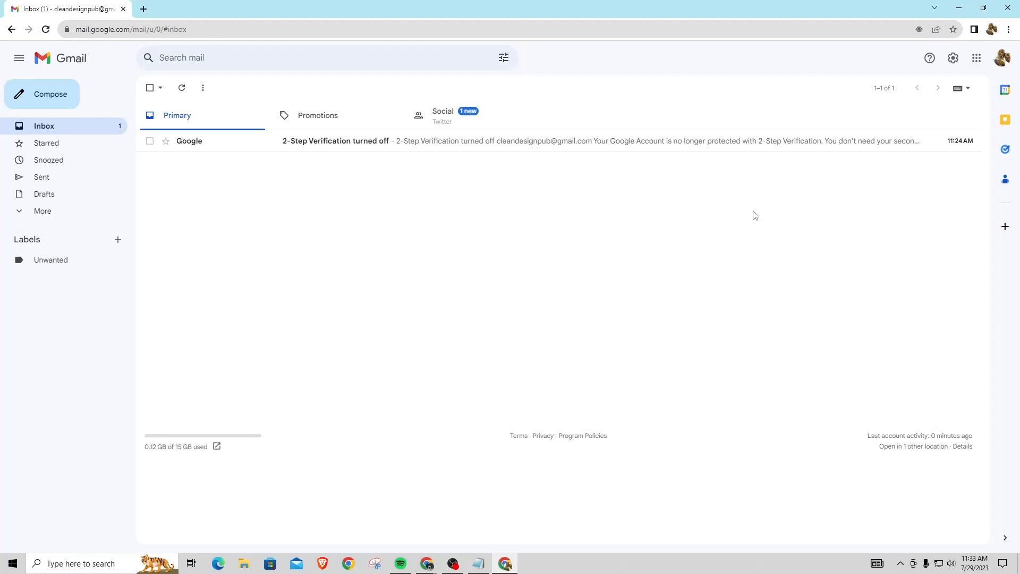
{"action": "mouse_move", "coordinate": [703, 218]}
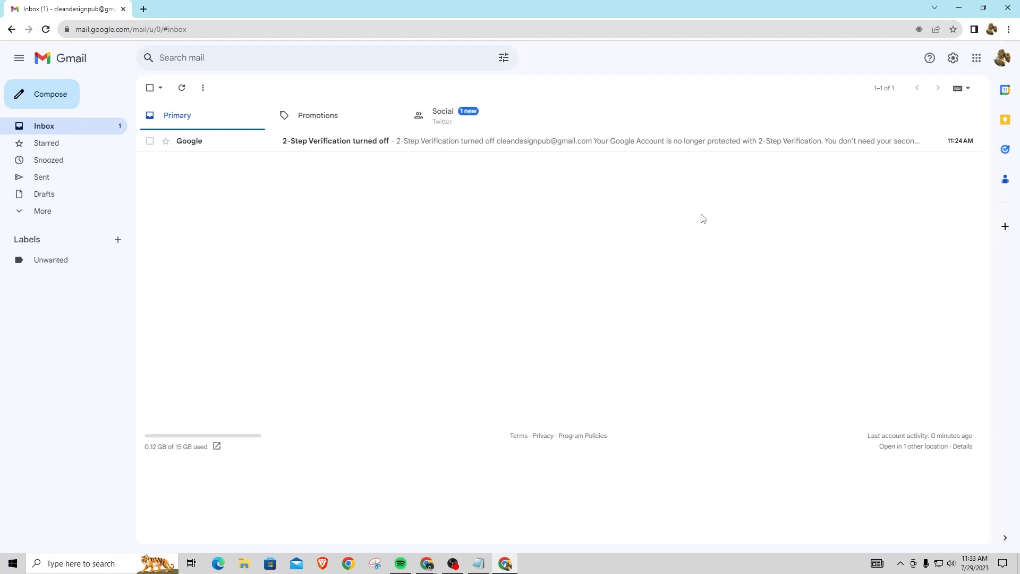
{"action": "mouse_move", "coordinate": [549, 287]}
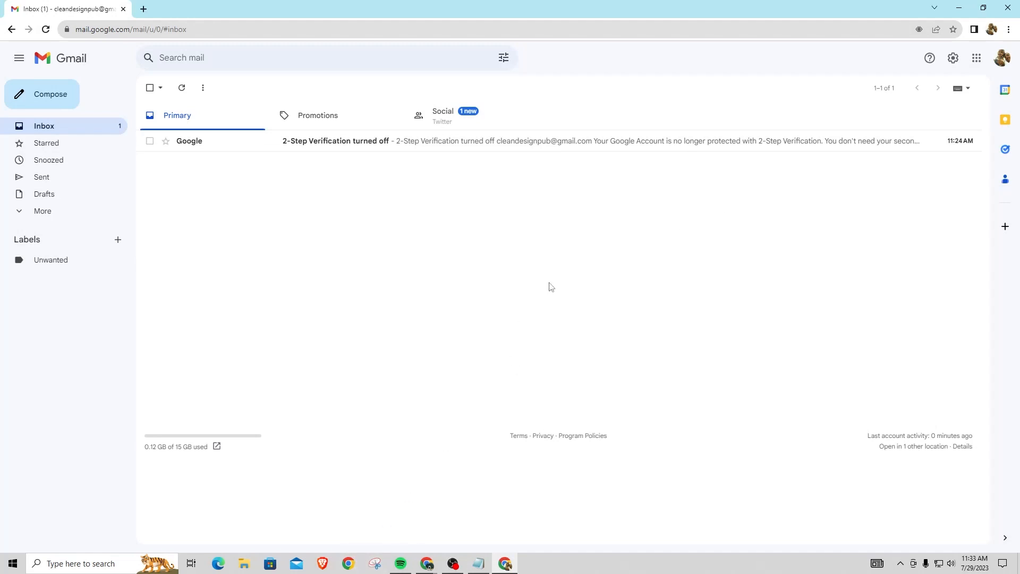
{"action": "mouse_move", "coordinate": [629, 251]}
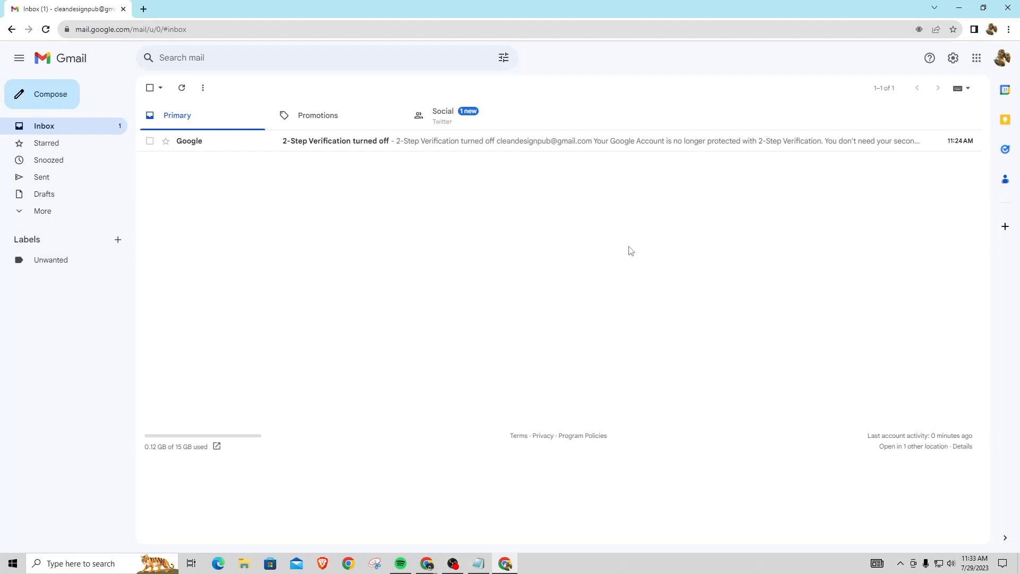
{"action": "left_click", "coordinate": [1002, 58]}
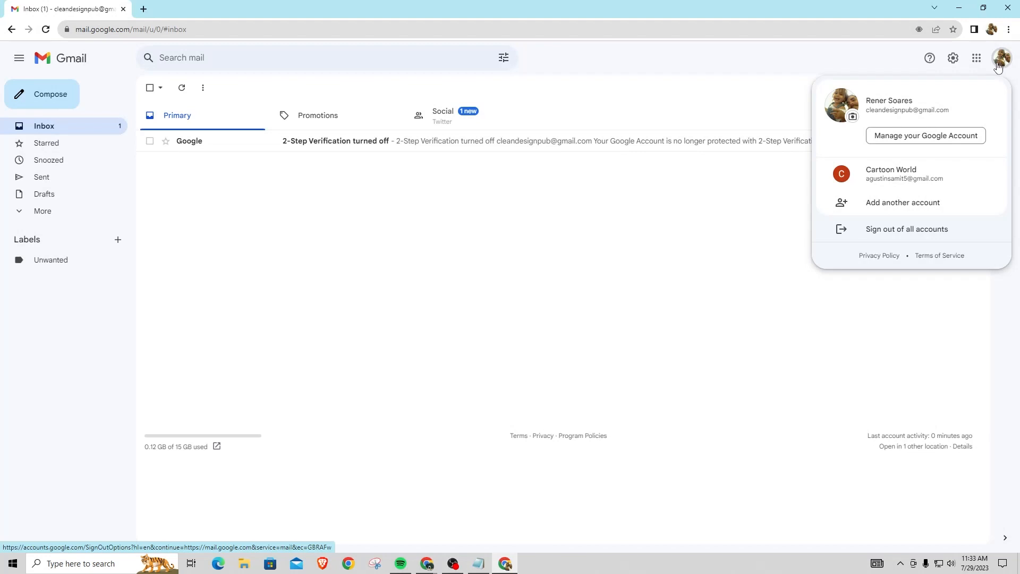
{"action": "mouse_move", "coordinate": [891, 173]}
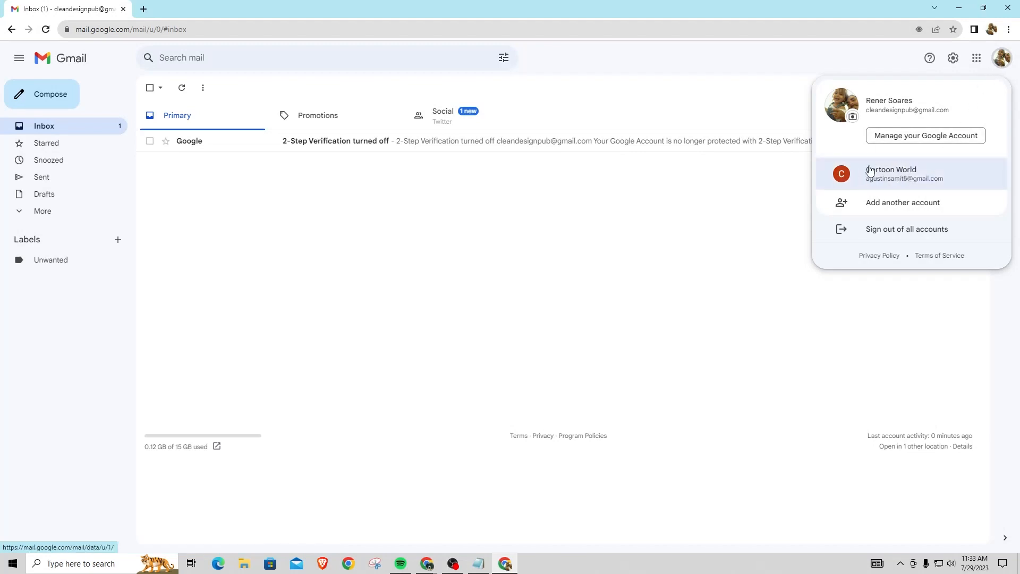
{"action": "mouse_move", "coordinate": [860, 172]}
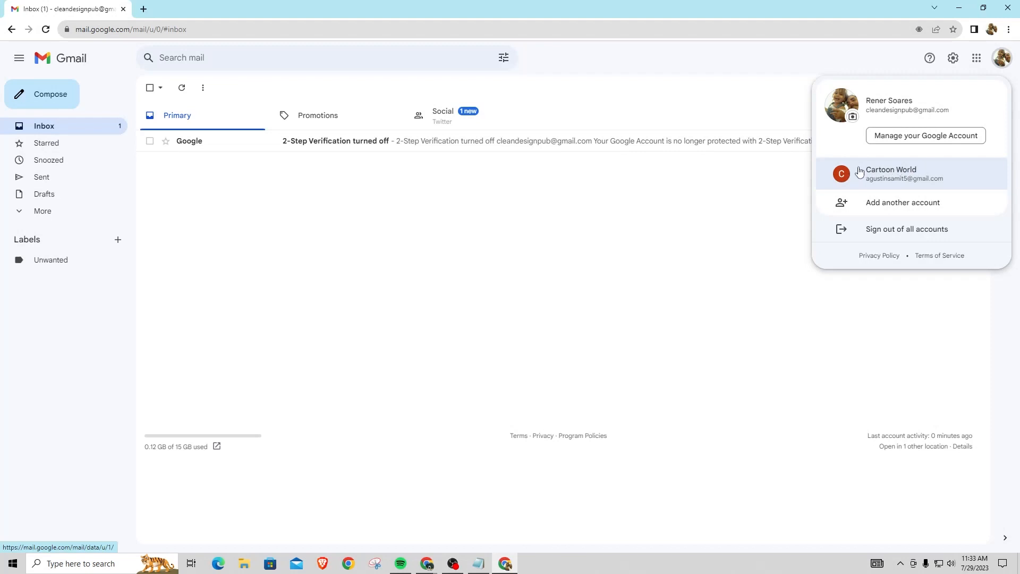
{"action": "mouse_move", "coordinate": [882, 177]}
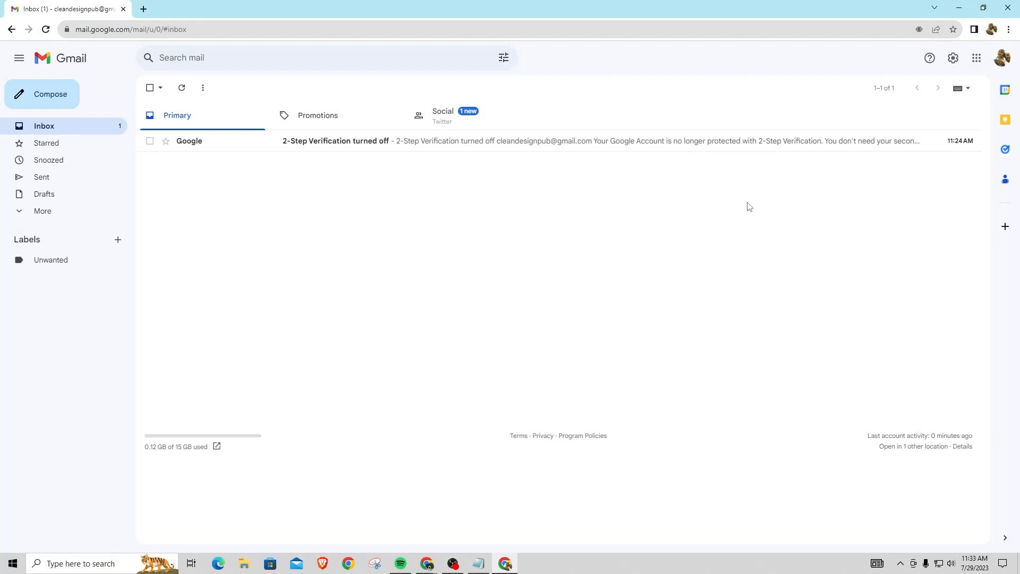
{"action": "mouse_move", "coordinate": [743, 214]}
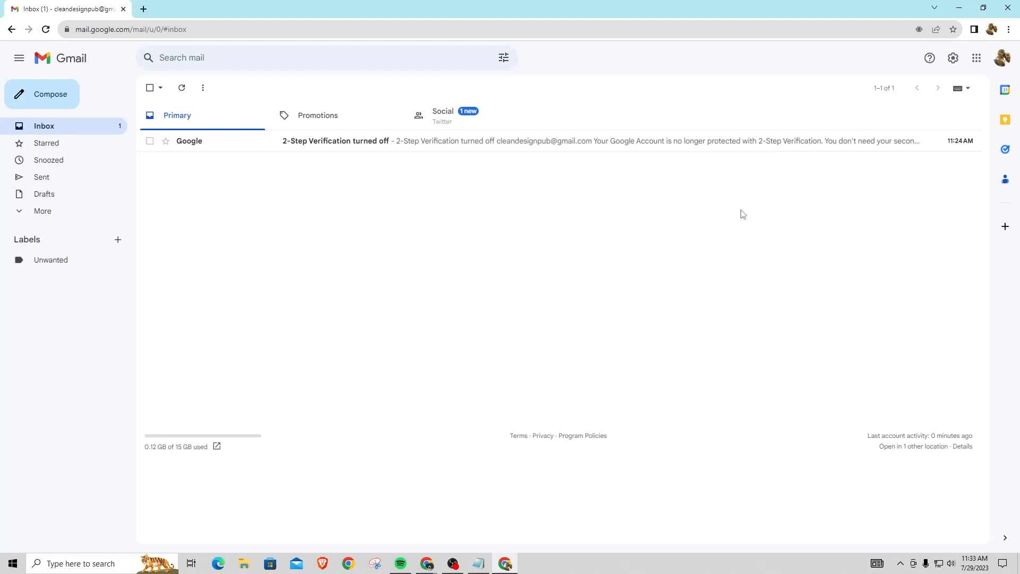